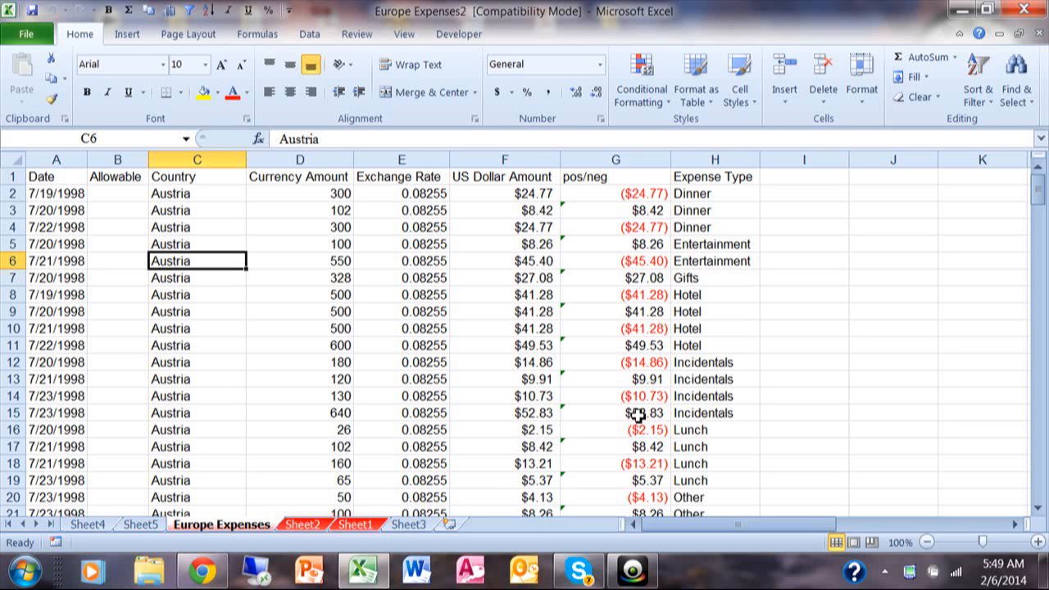
pyautogui.moveTo(429, 288)
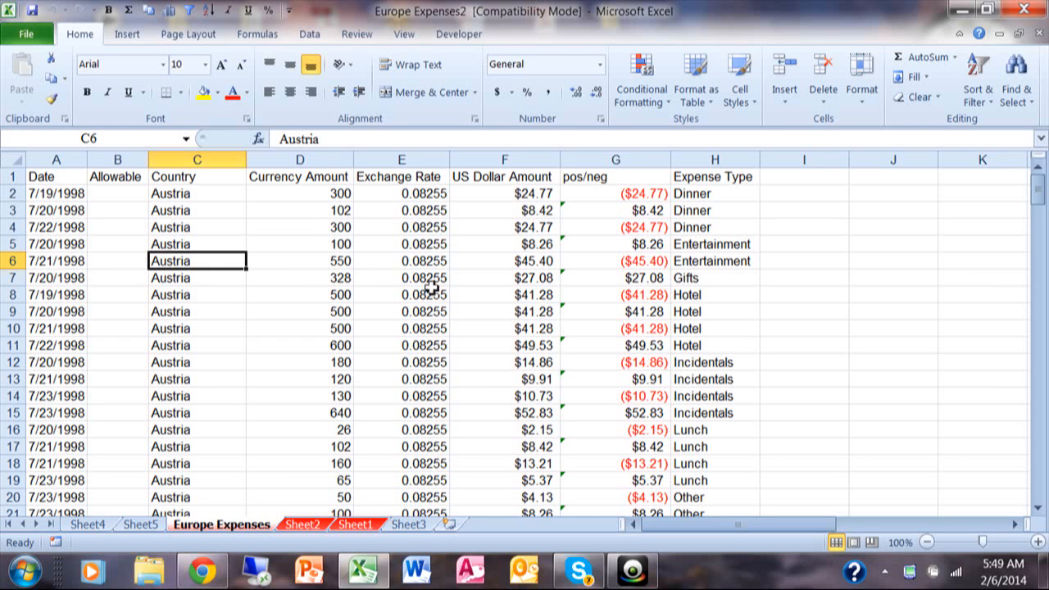
pyautogui.moveTo(492, 423)
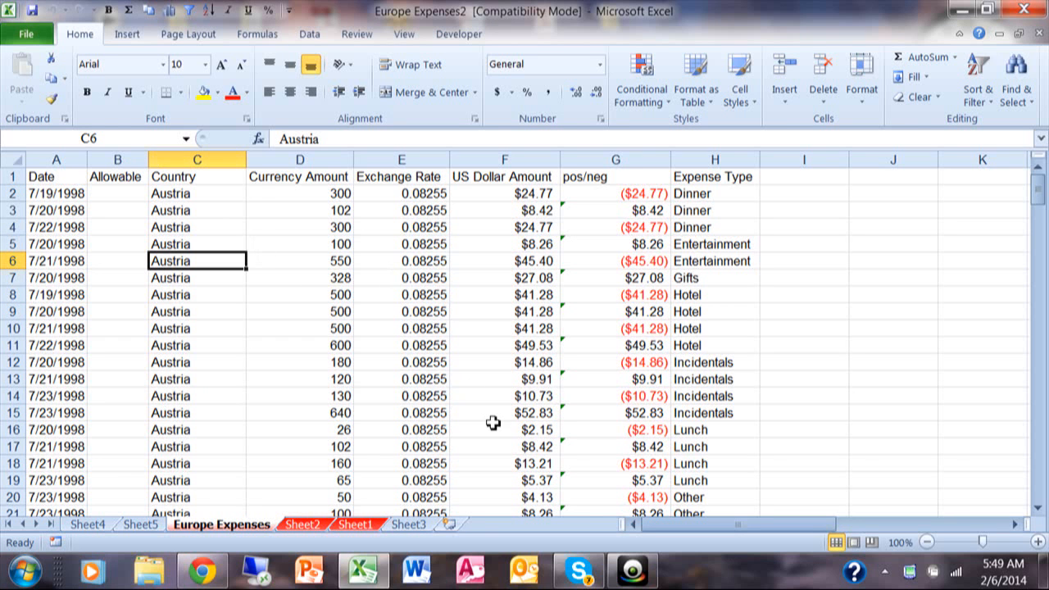
pyautogui.moveTo(311, 206)
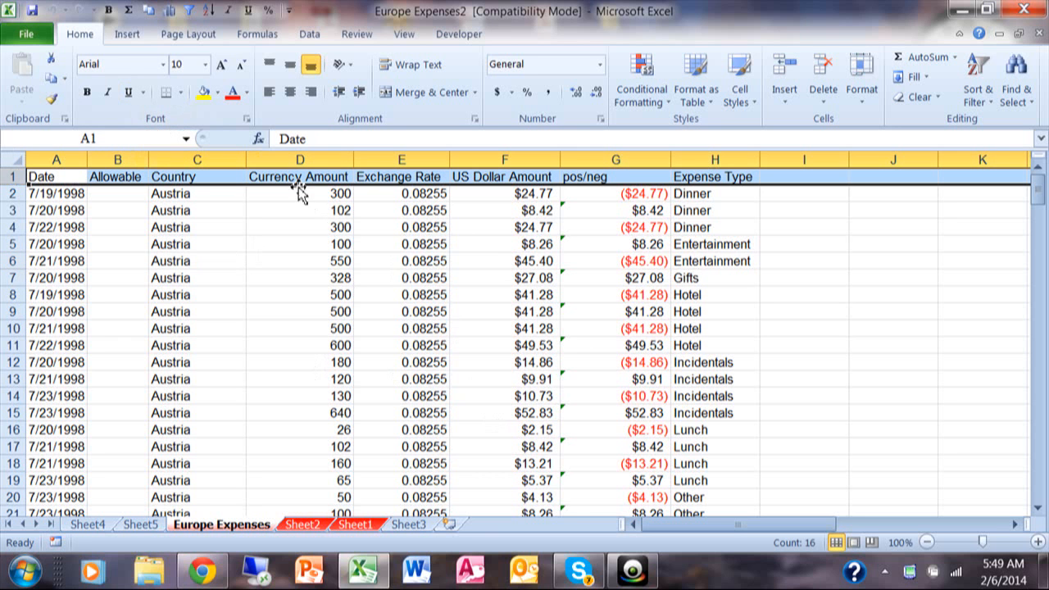
# Step: Create a pivot table from the Europe Expenses range on a new worksheet
pyautogui.click(616, 159)
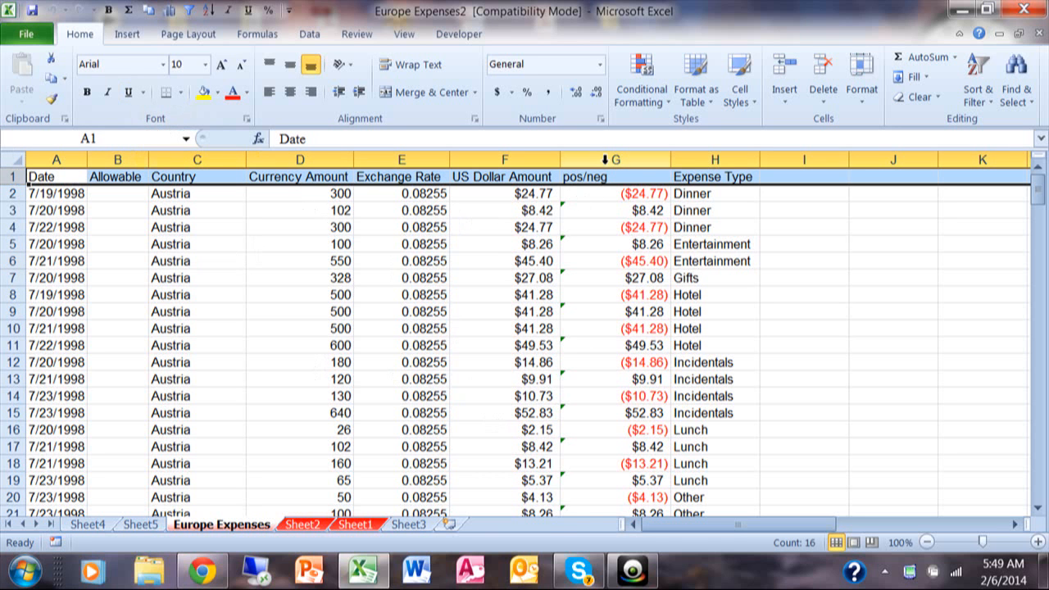
pyautogui.click(616, 159)
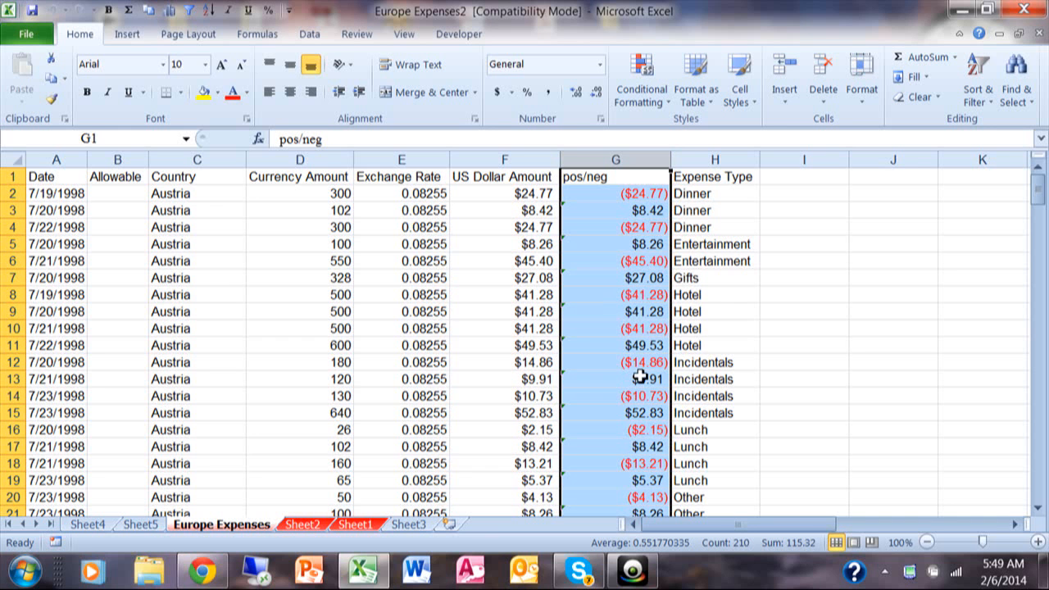
pyautogui.moveTo(194, 249)
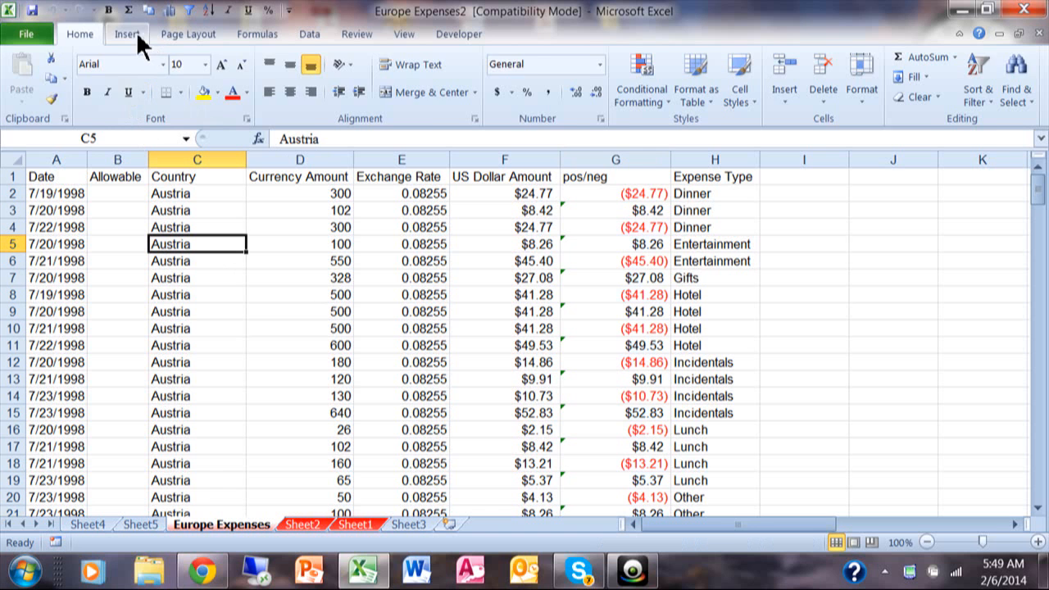
pyautogui.click(128, 32)
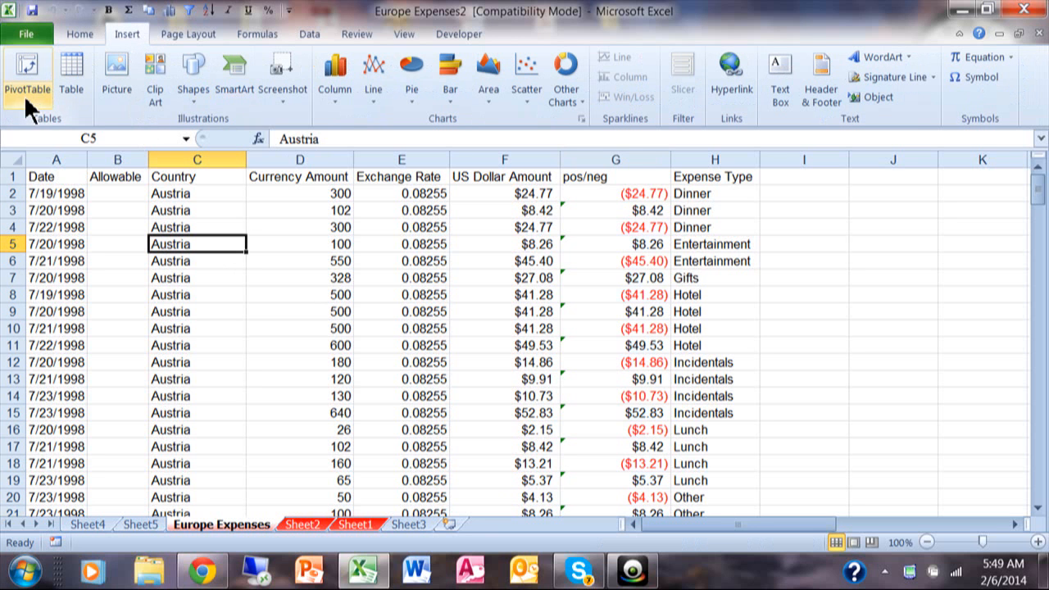
pyautogui.click(27, 79)
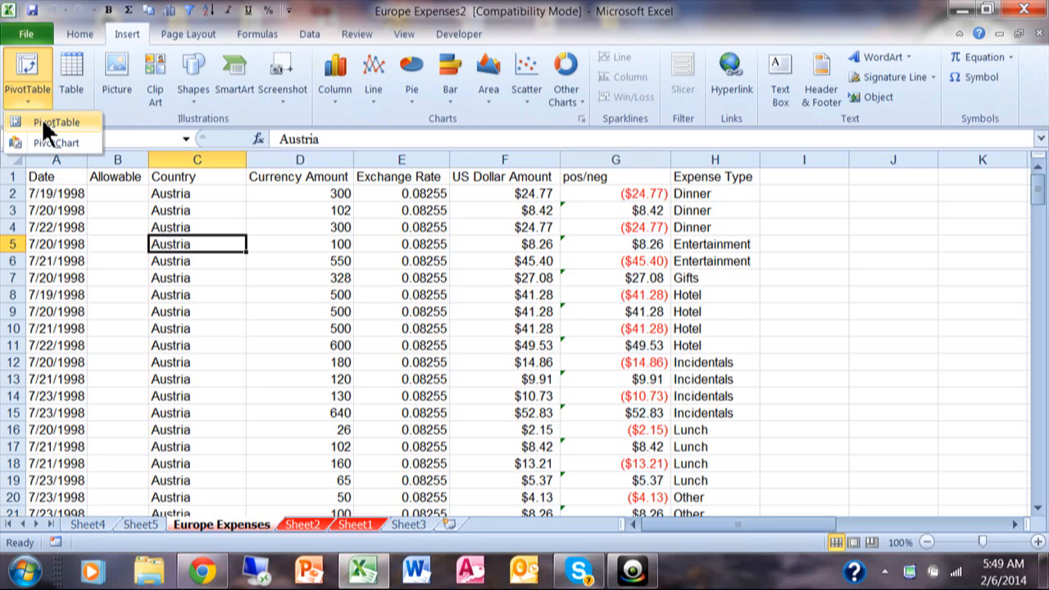
pyautogui.click(55, 121)
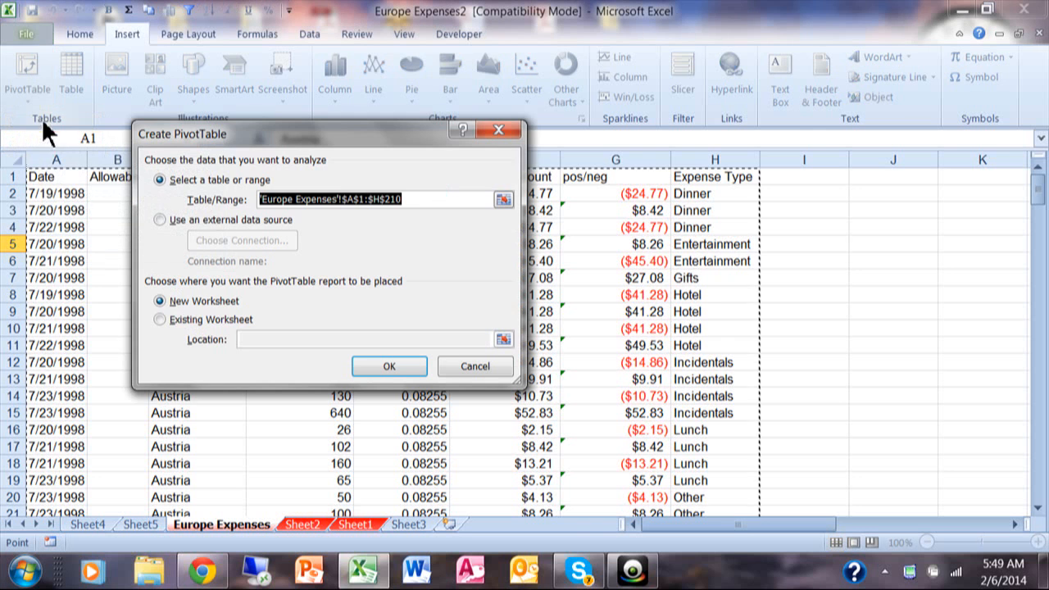
pyautogui.moveTo(379, 245)
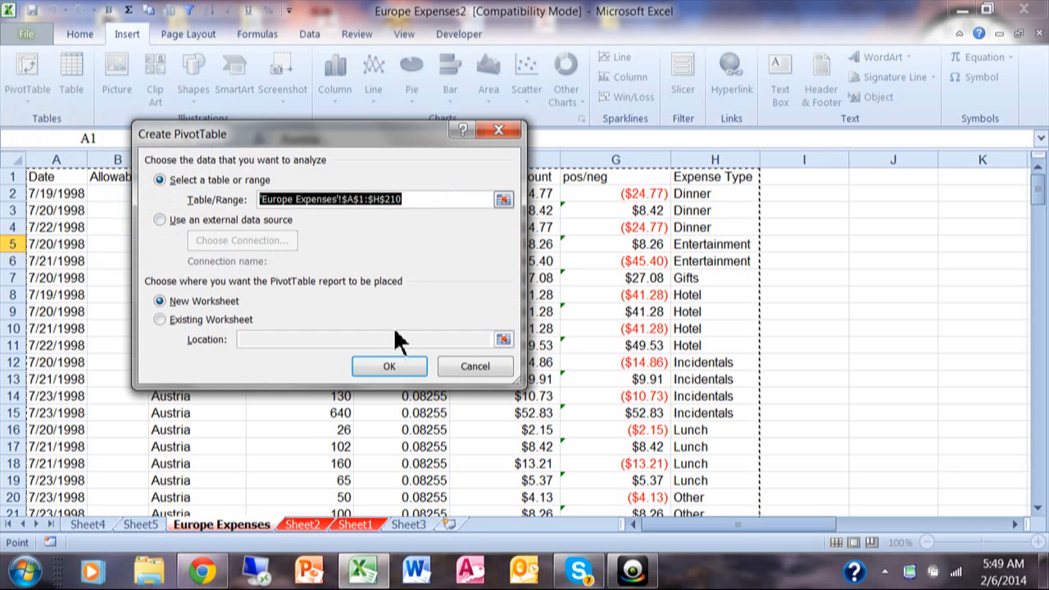
pyautogui.click(388, 368)
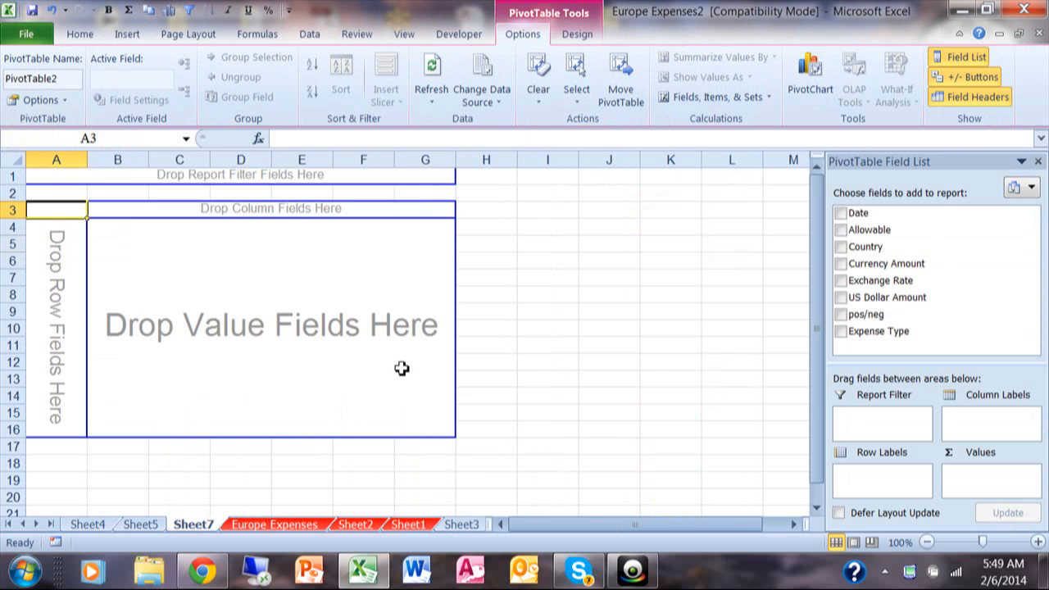
pyautogui.moveTo(877, 364)
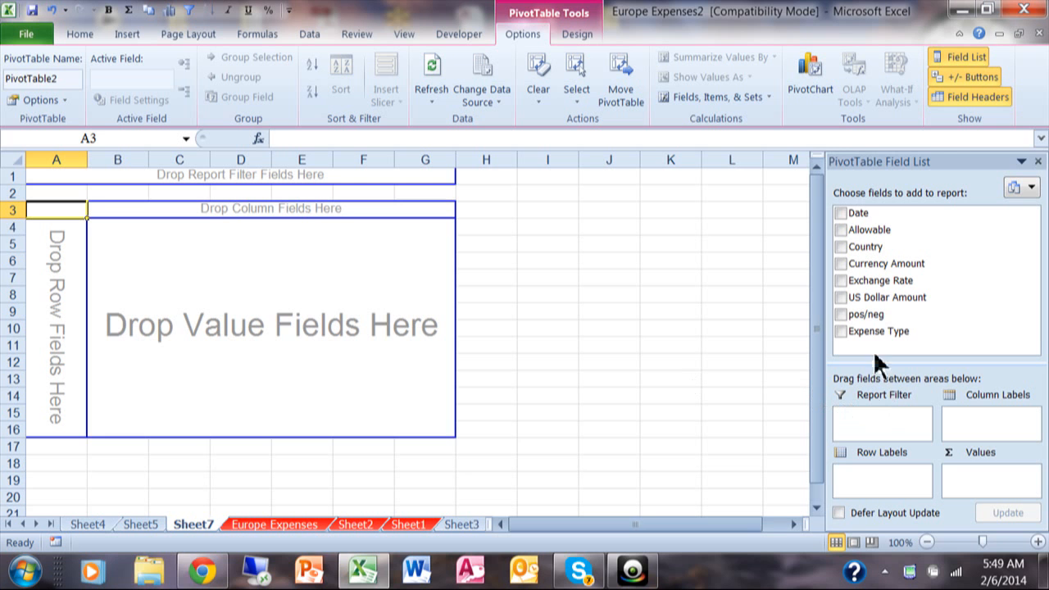
# Step: Place Expense Type on rows, Country on columns and Sum of pos/neg as values
pyautogui.moveTo(879, 331); pyautogui.dragTo(878, 482)
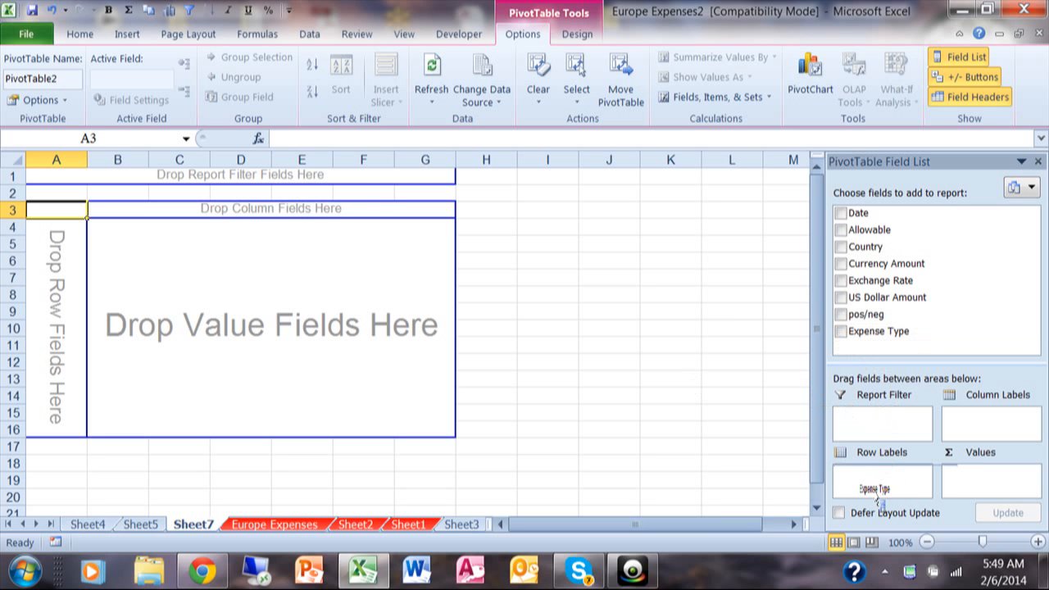
pyautogui.click(839, 331)
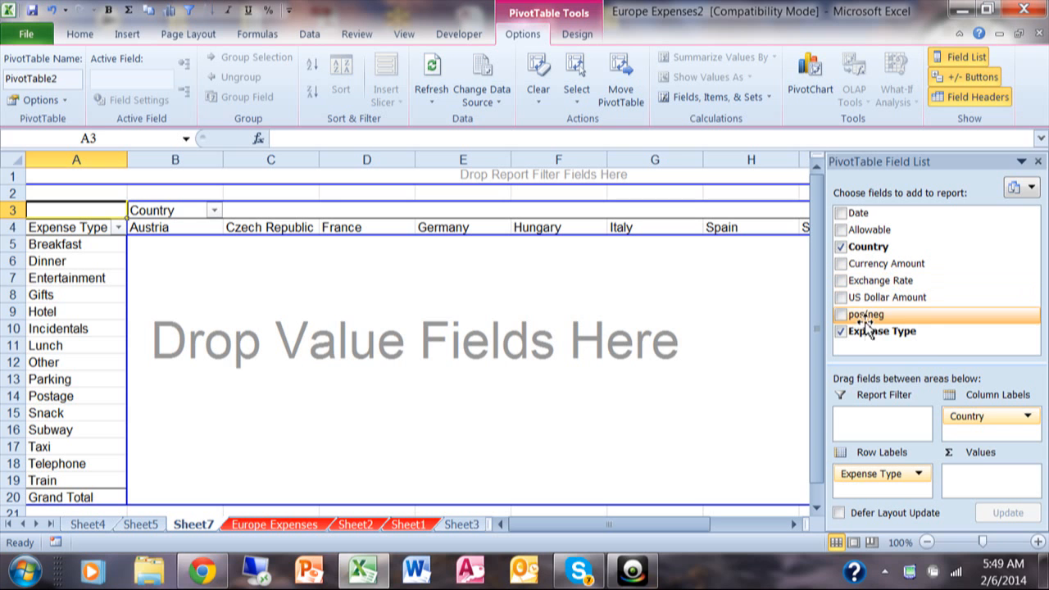
pyautogui.moveTo(866, 315); pyautogui.dragTo(974, 472)
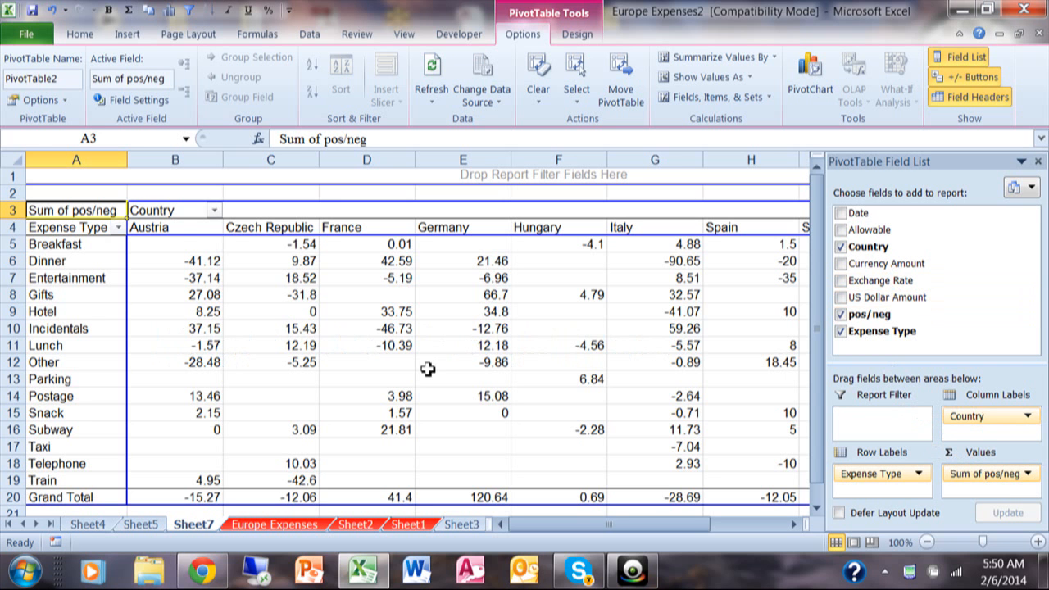
pyautogui.moveTo(291, 380)
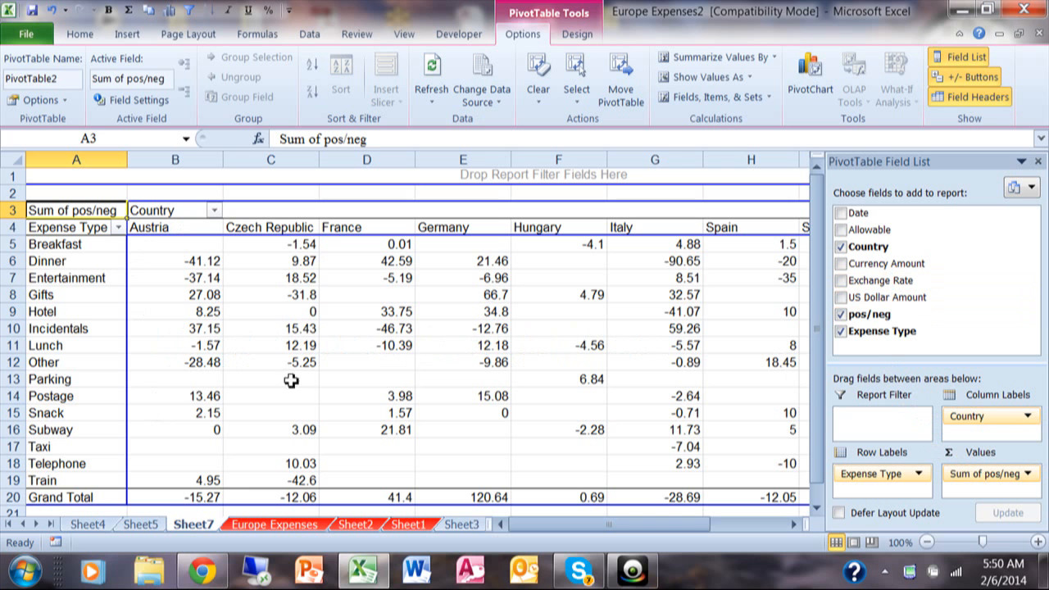
pyautogui.moveTo(436, 335)
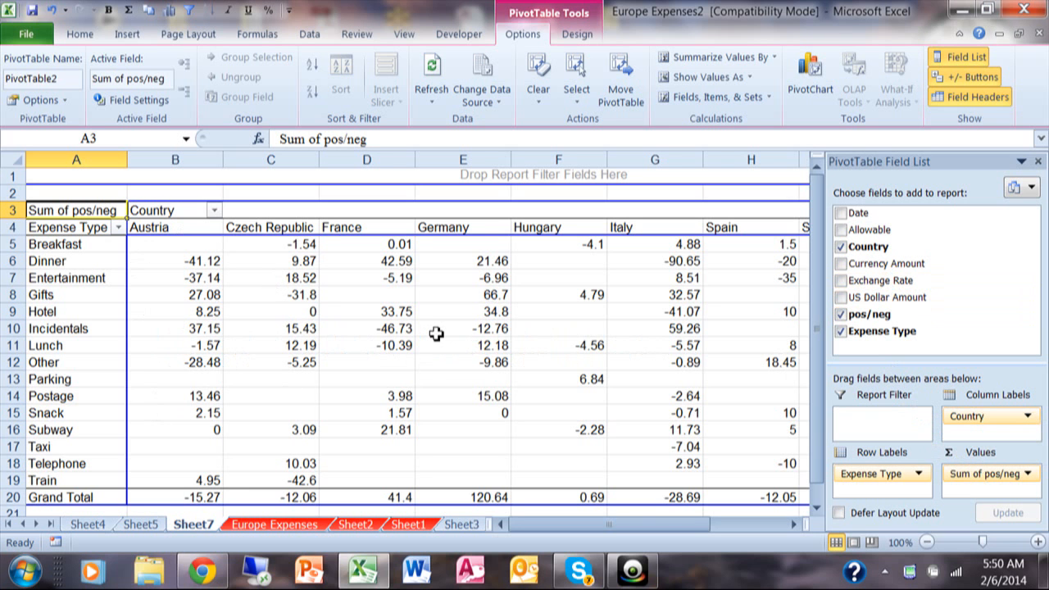
pyautogui.moveTo(436, 334)
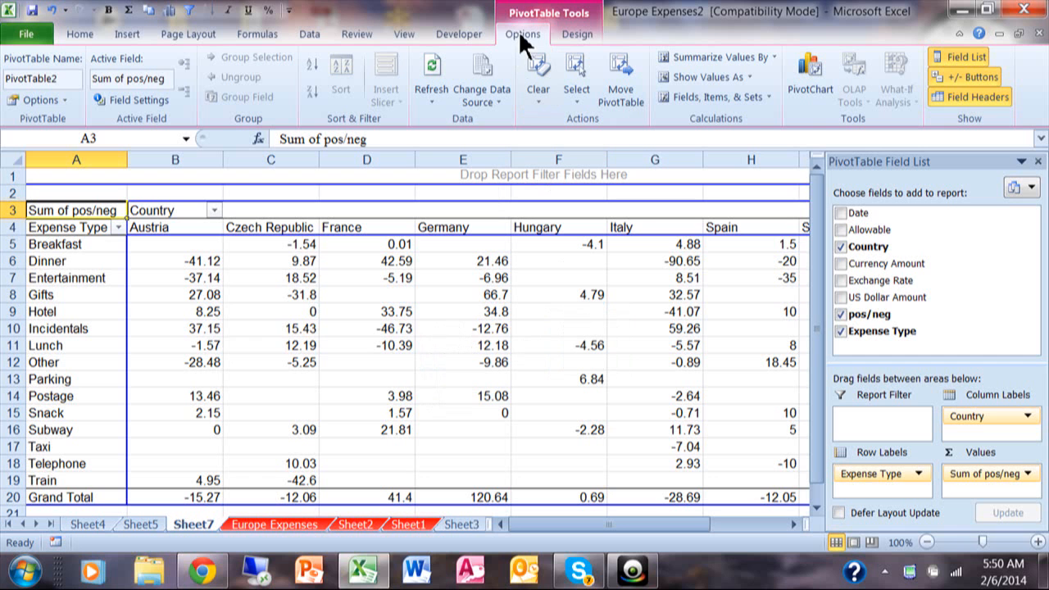
pyautogui.moveTo(621, 78)
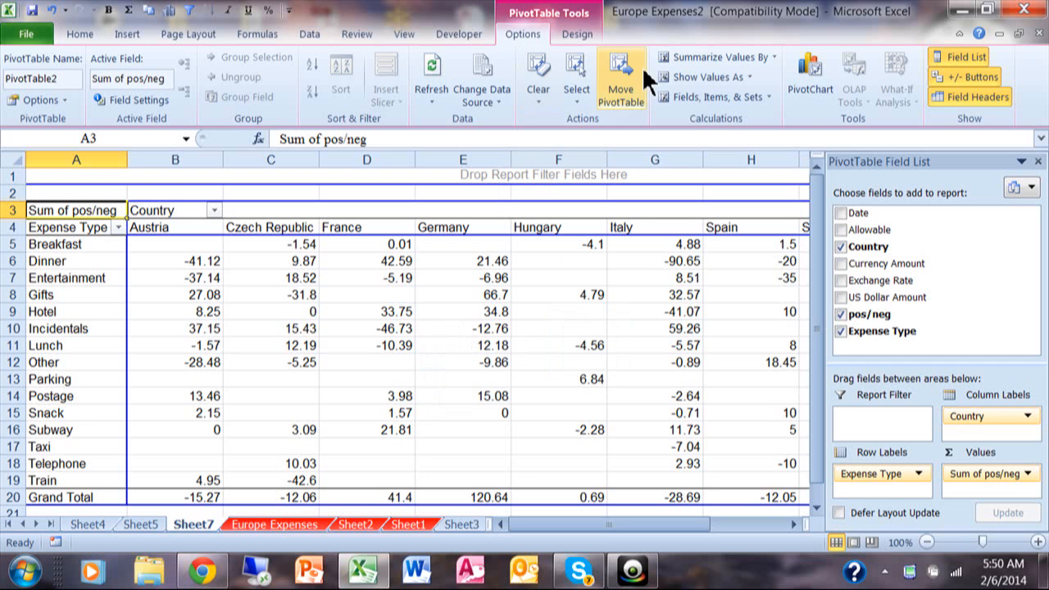
pyautogui.moveTo(708, 96)
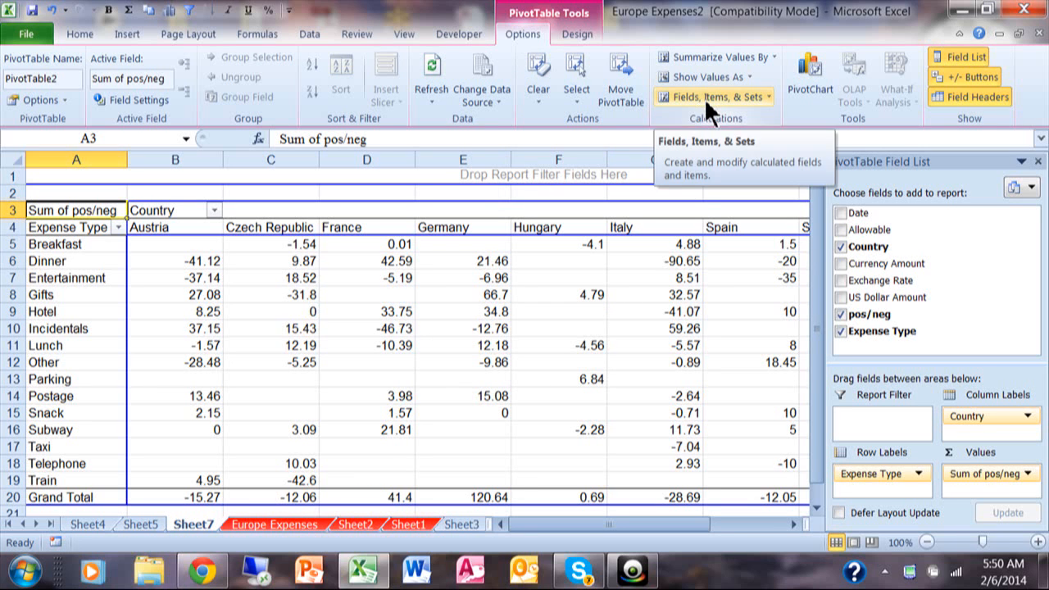
# Step: Start a calculated field named Absolute Value and clear its placeholder formula
pyautogui.click(710, 97)
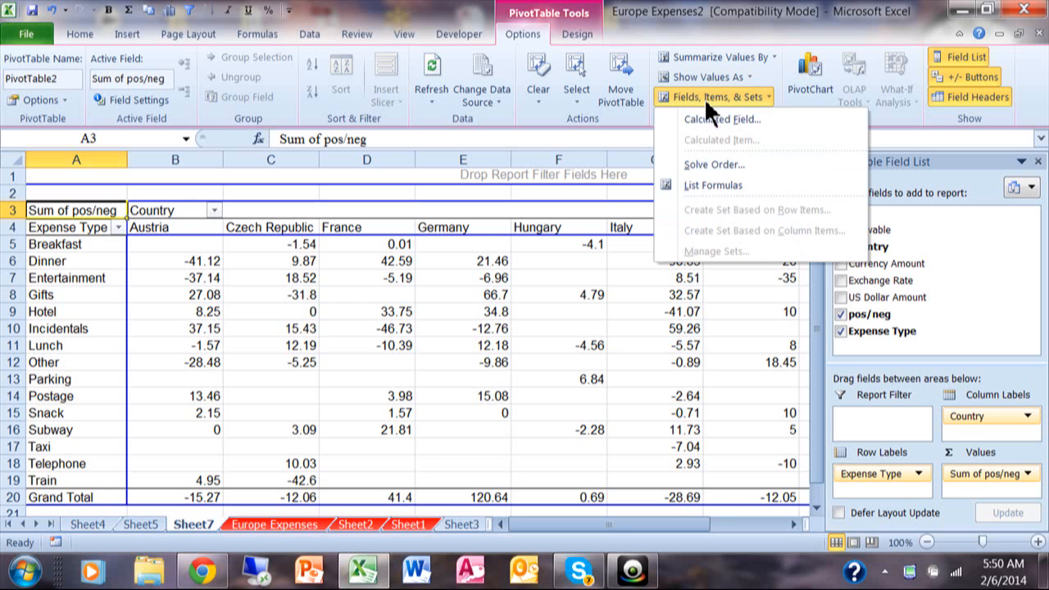
pyautogui.moveTo(720, 118)
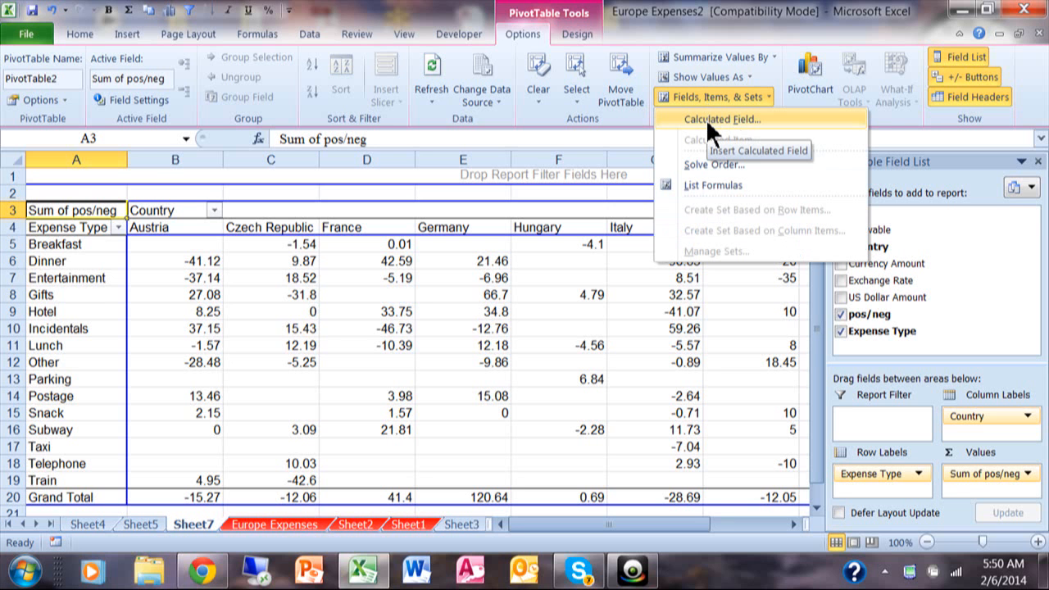
pyautogui.click(718, 118)
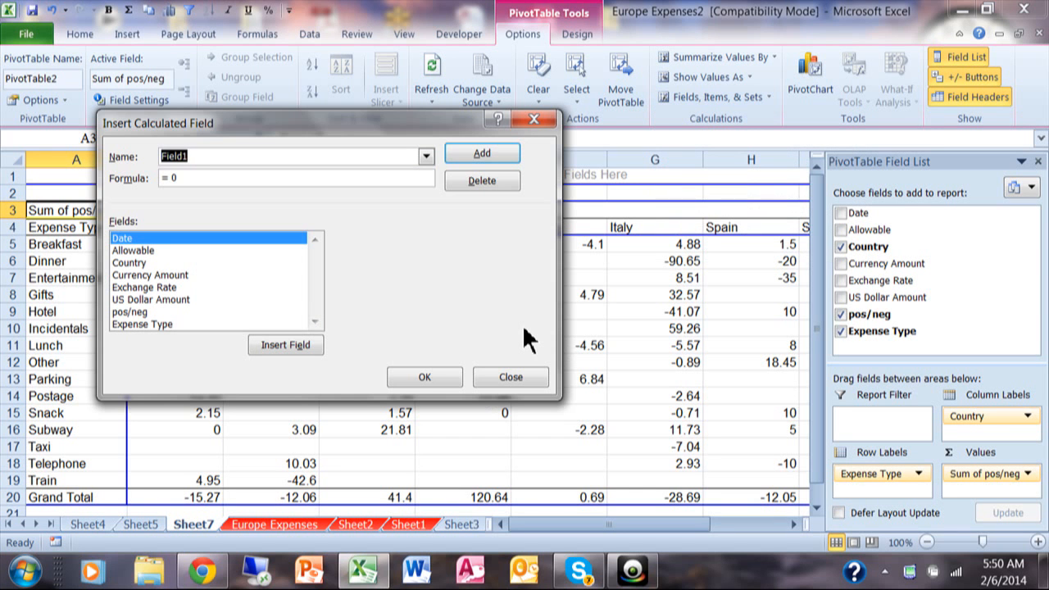
pyautogui.write('Absolute Val')
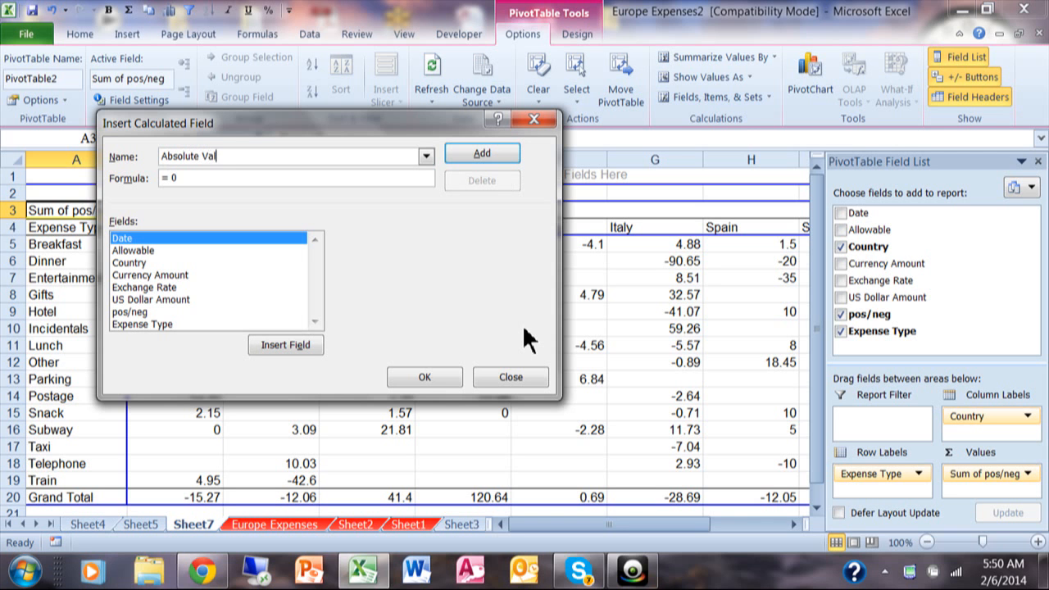
pyautogui.write('ue')
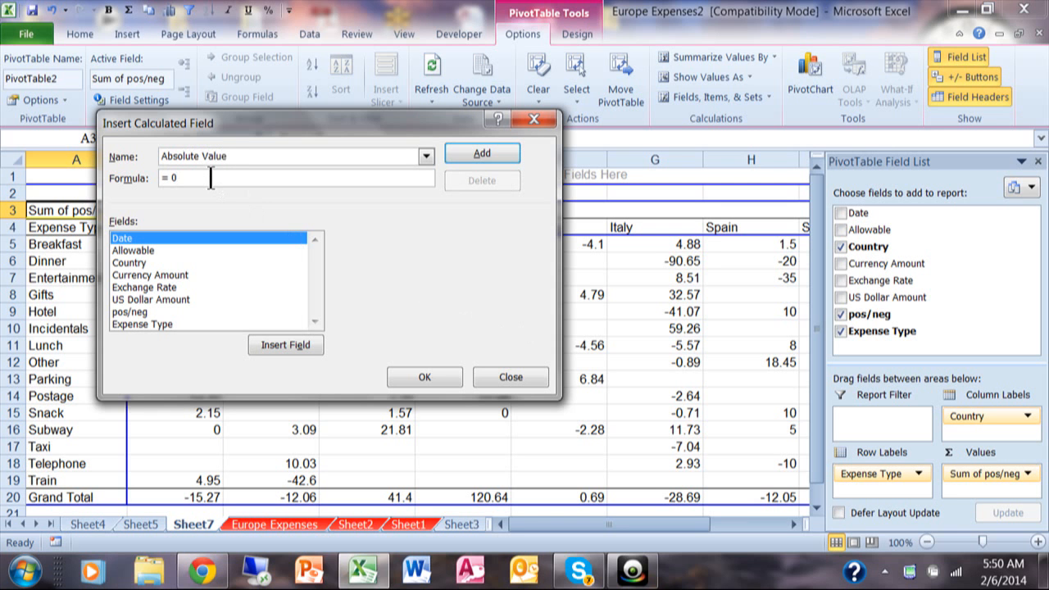
pyautogui.press('Backspace')
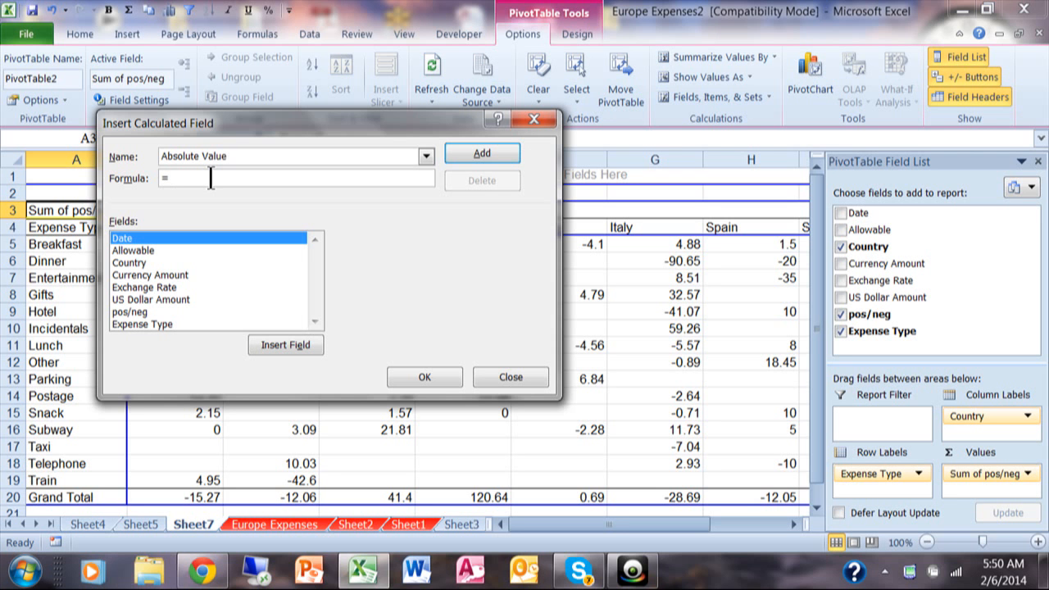
pyautogui.moveTo(197, 213)
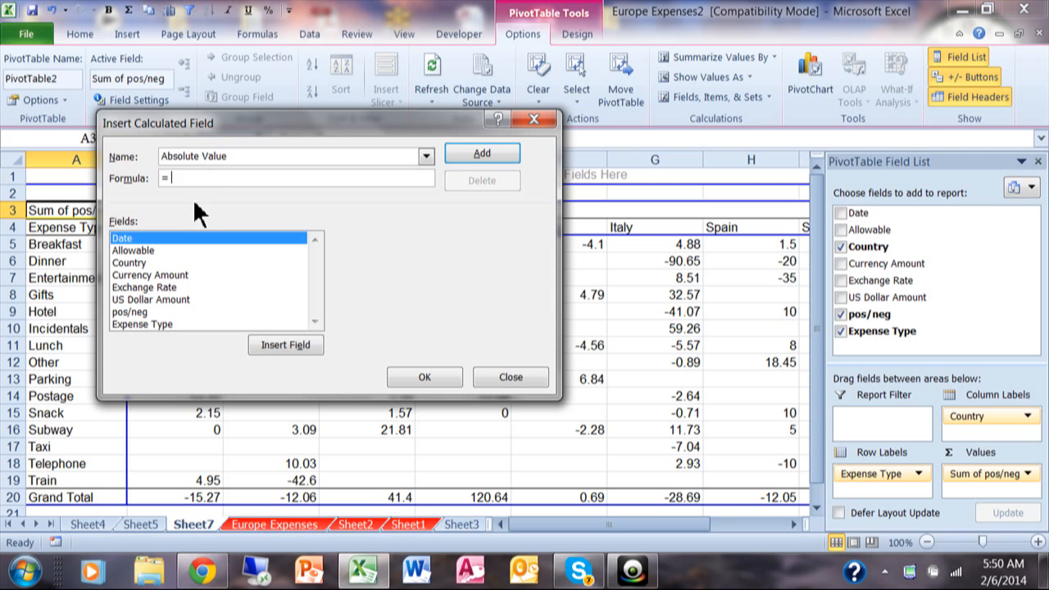
# Step: Enter the formula =if('pos/neg'<0,'pos/neg'*-1,'pos/neg') for the field
pyautogui.write('if')
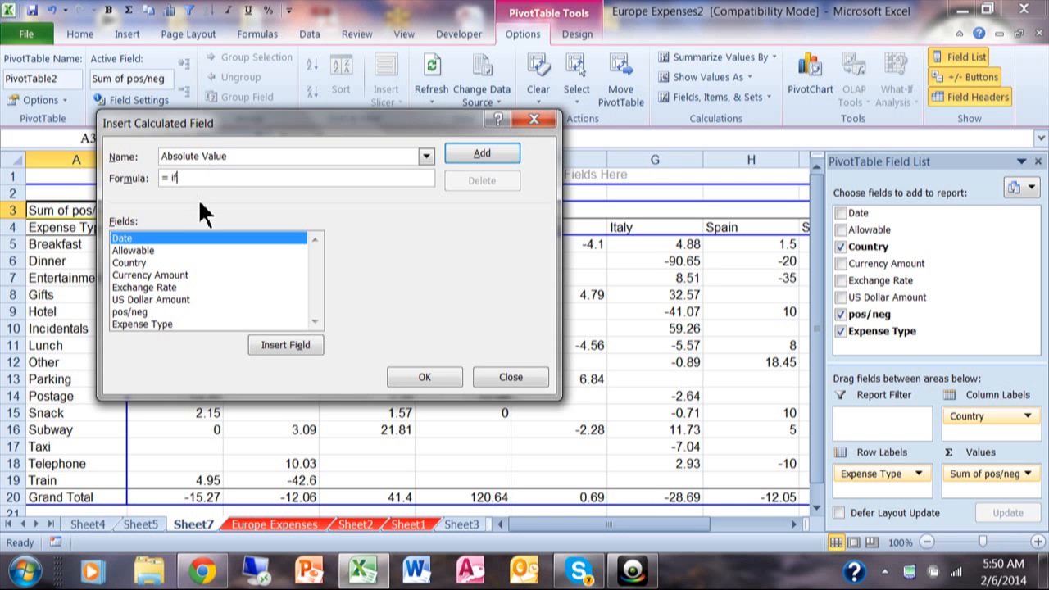
pyautogui.write('(')
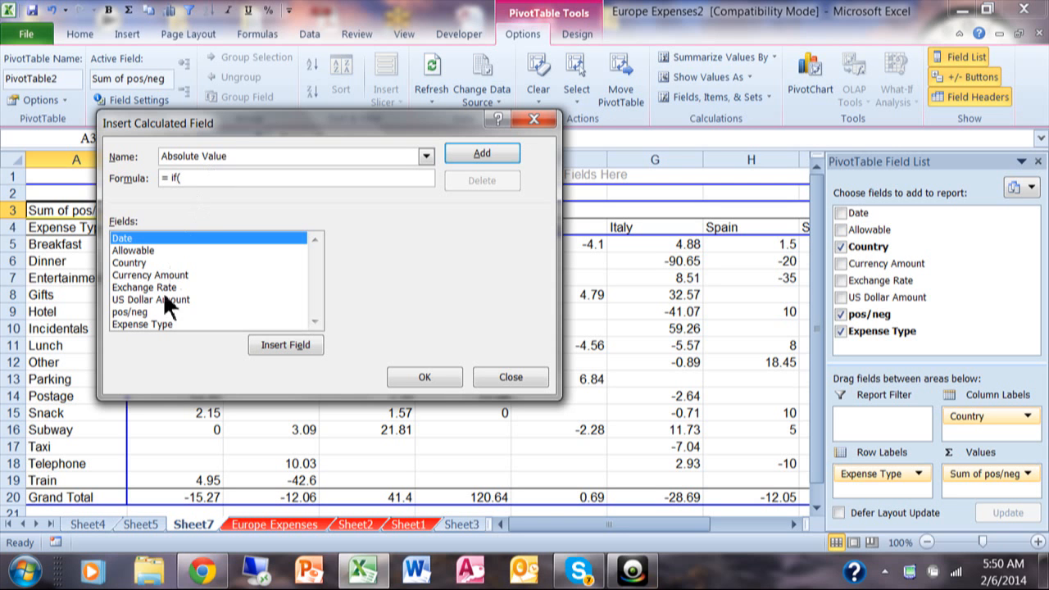
pyautogui.moveTo(138, 327)
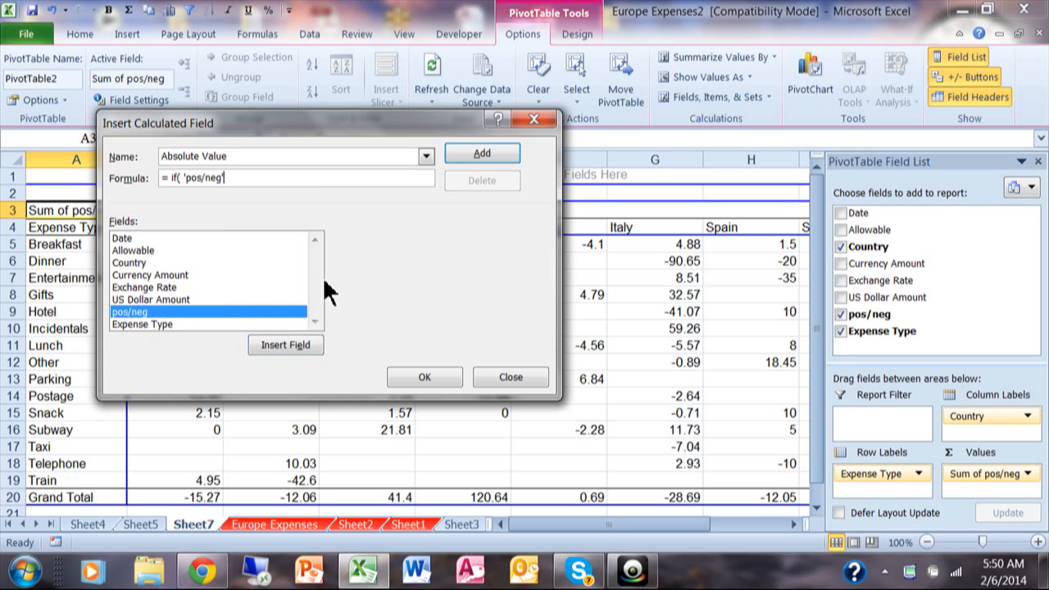
pyautogui.write('<0')
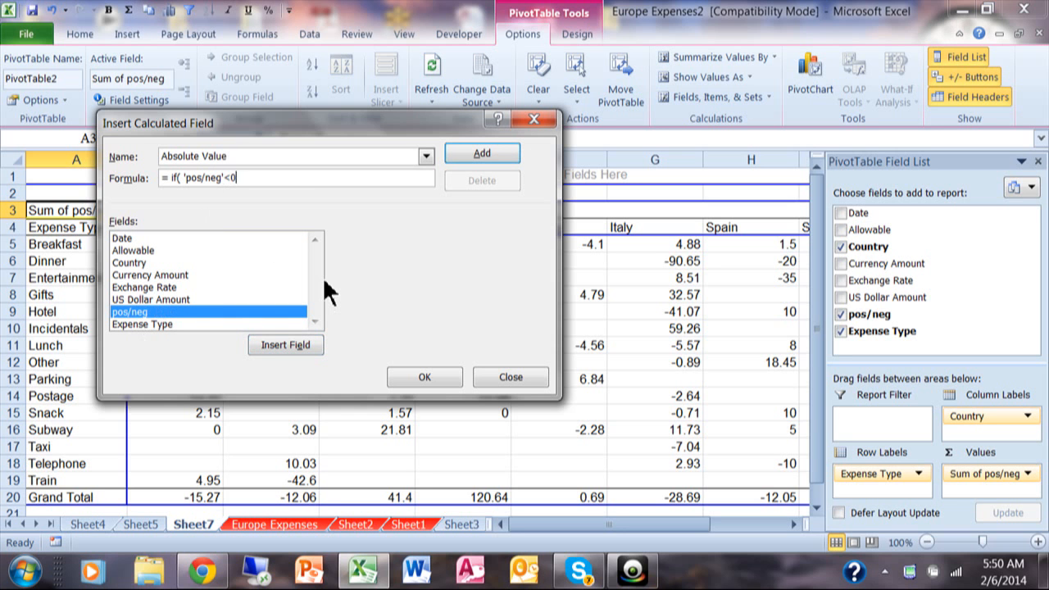
pyautogui.write(", 'pos/neg'*")
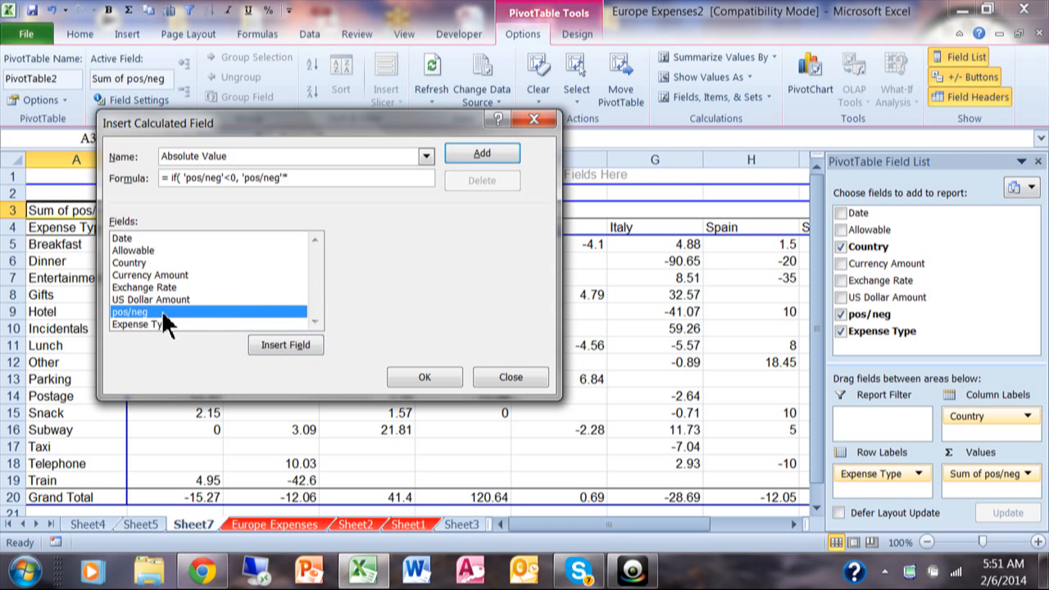
pyautogui.write('-1,')
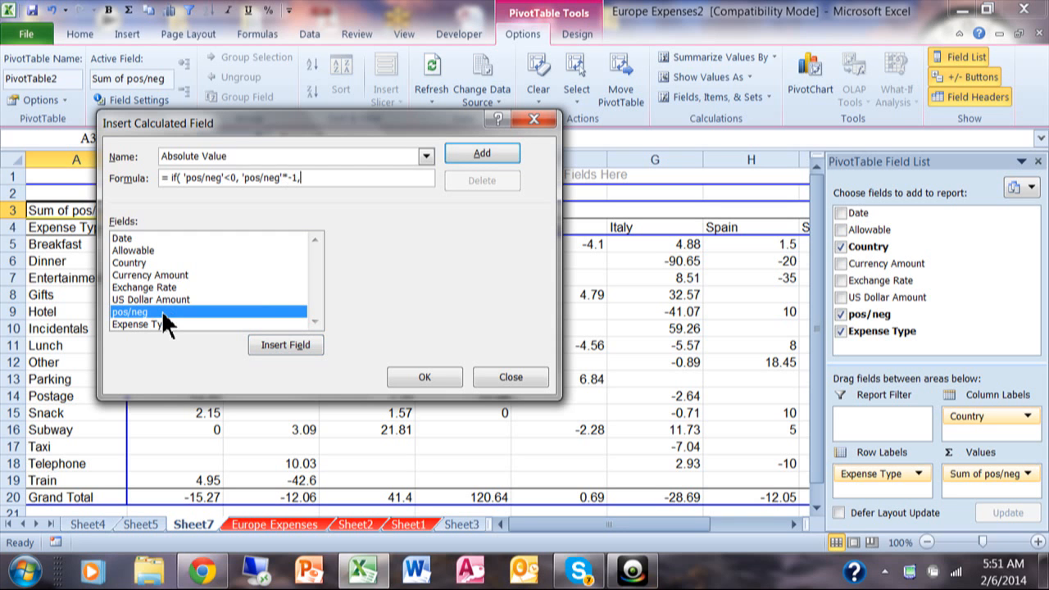
pyautogui.moveTo(164, 331)
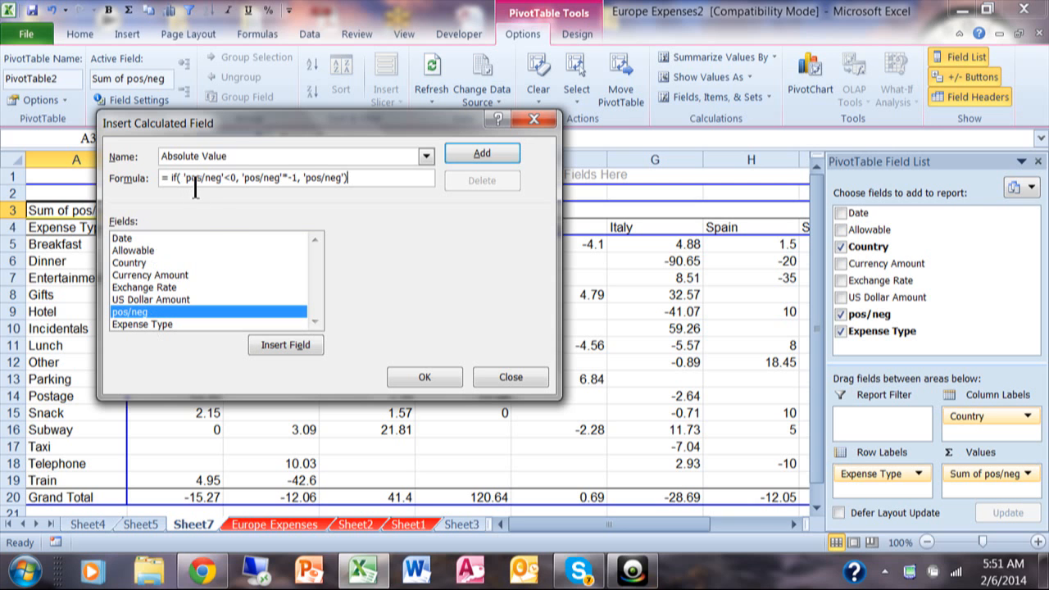
pyautogui.moveTo(243, 205)
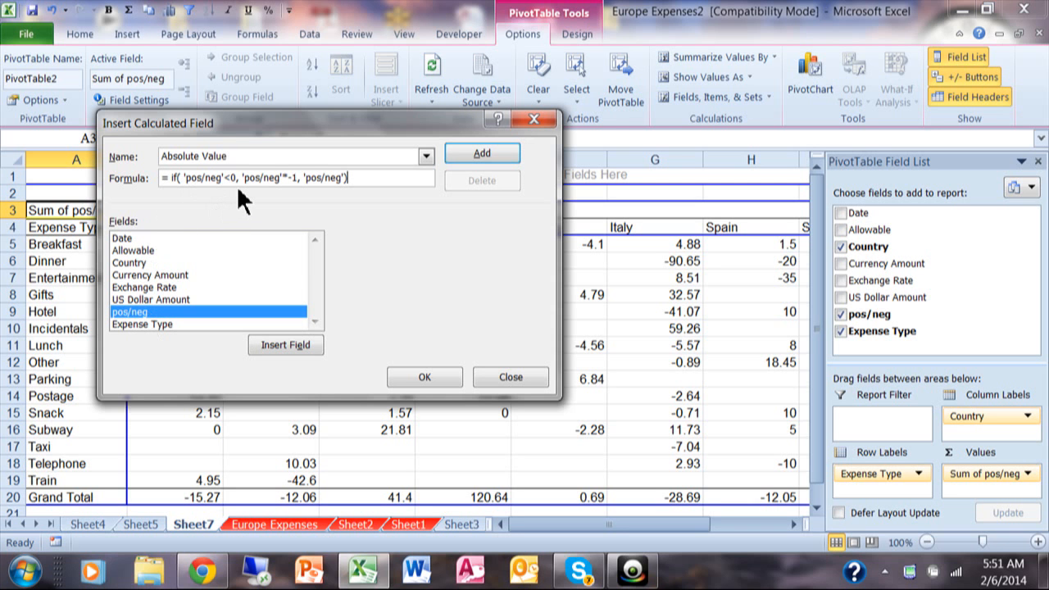
pyautogui.moveTo(282, 205)
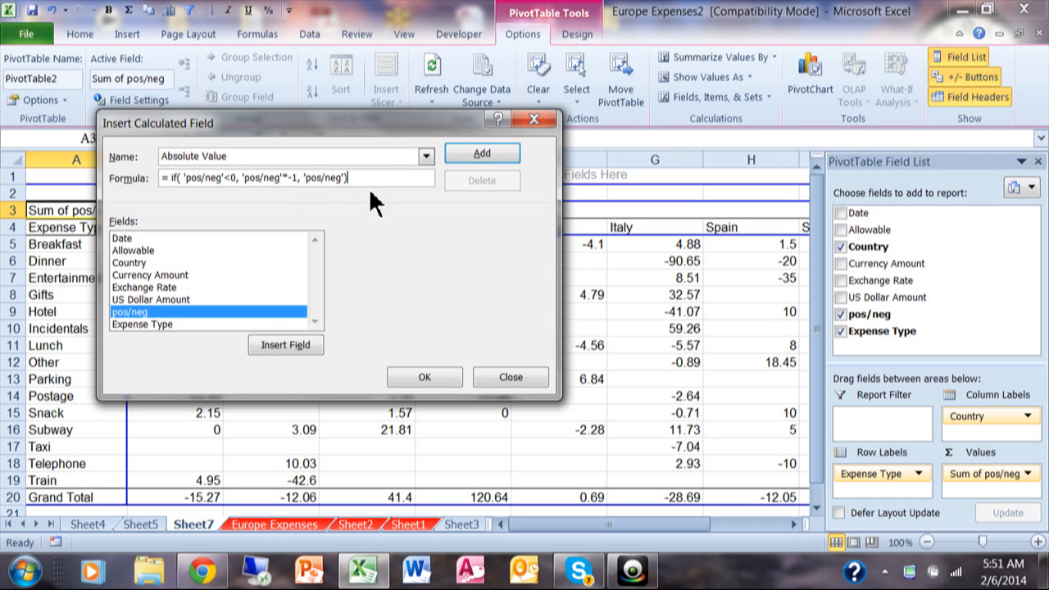
pyautogui.moveTo(425, 287)
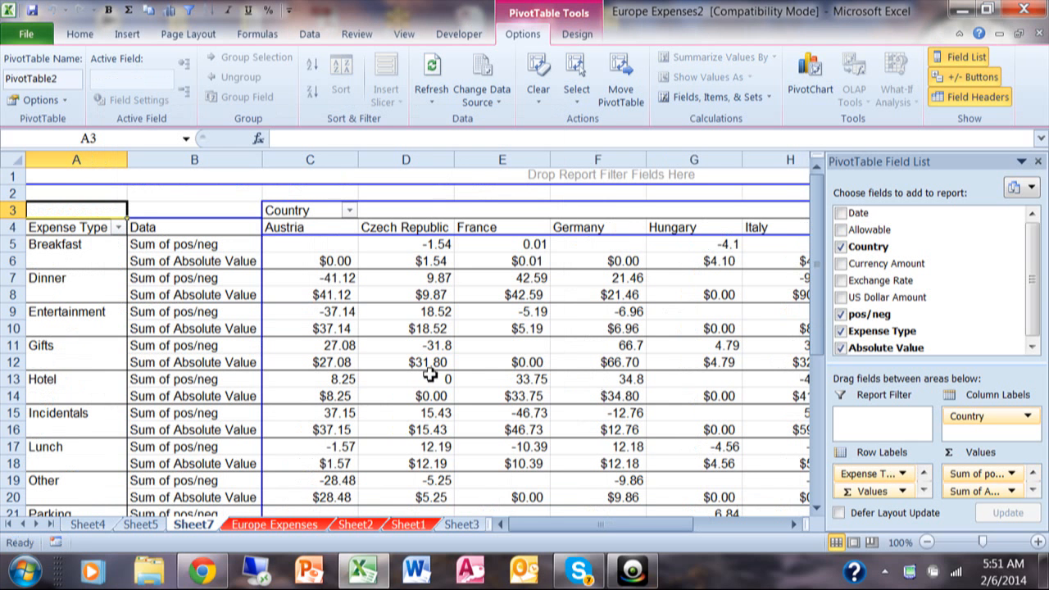
pyautogui.moveTo(377, 263)
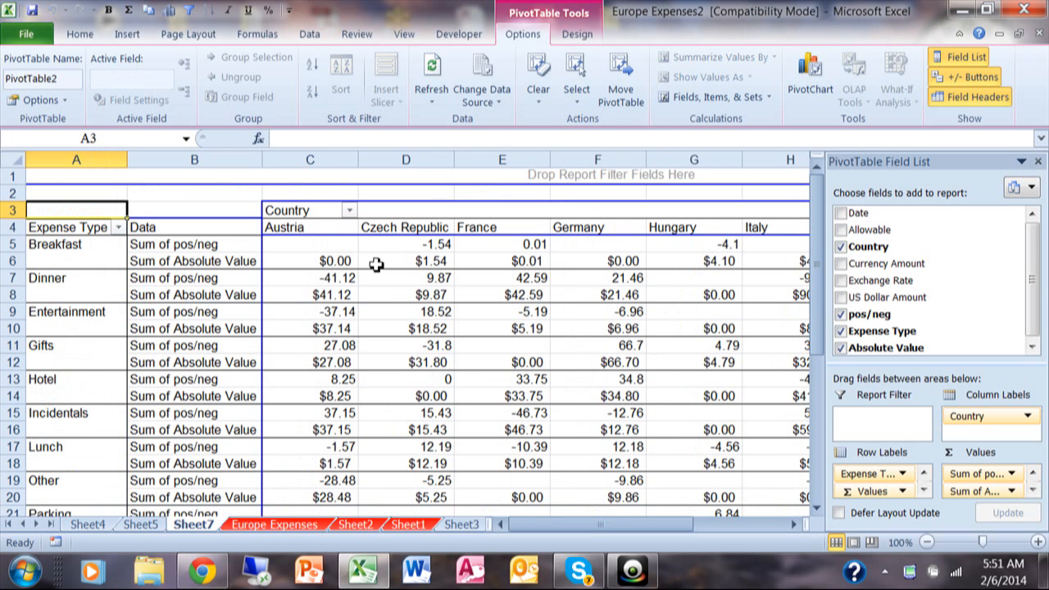
pyautogui.moveTo(377, 261)
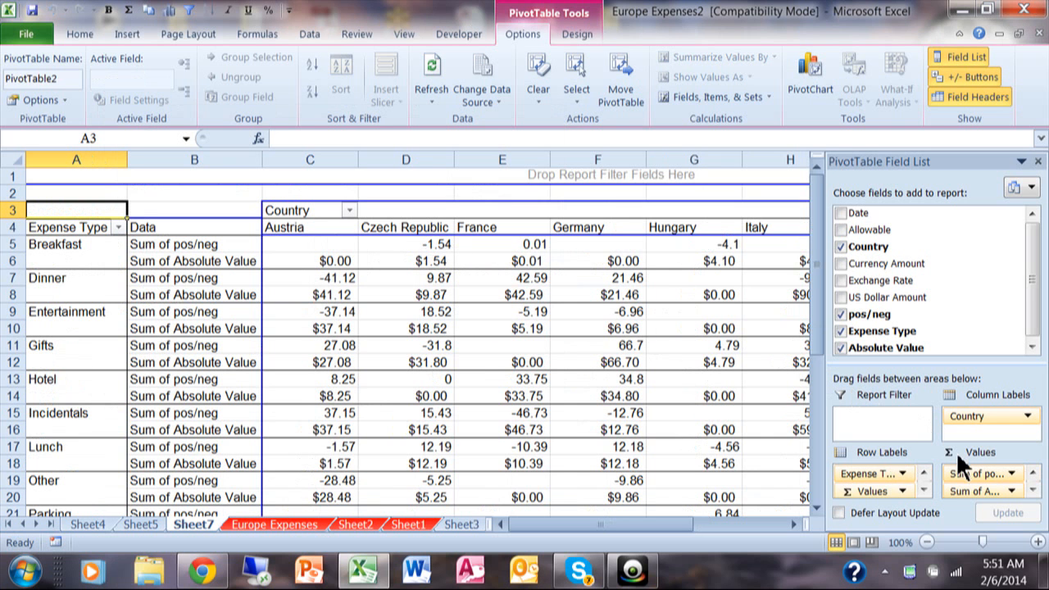
pyautogui.moveTo(921, 469)
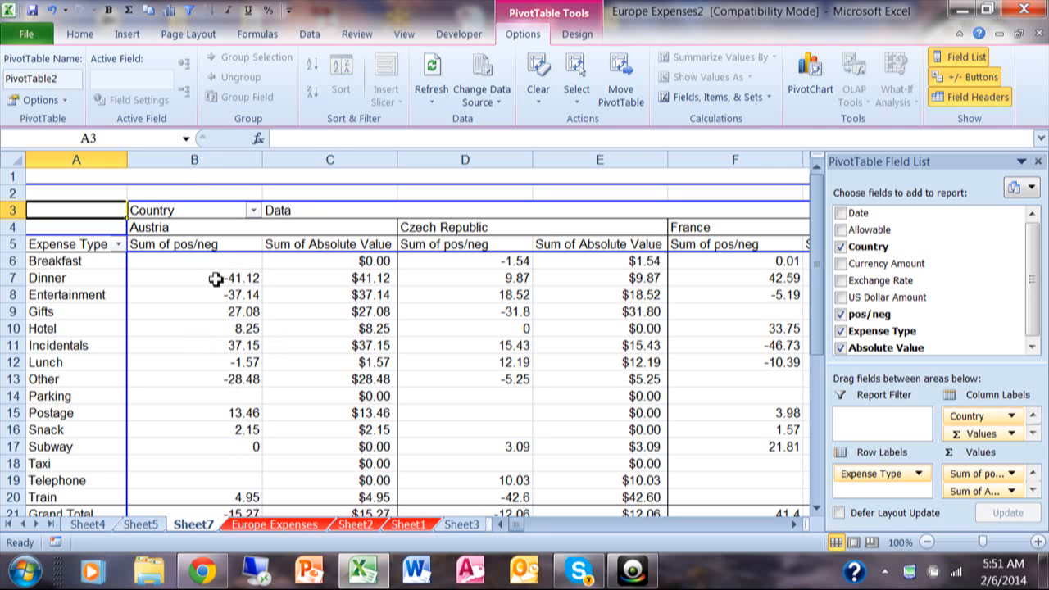
pyautogui.moveTo(337, 292)
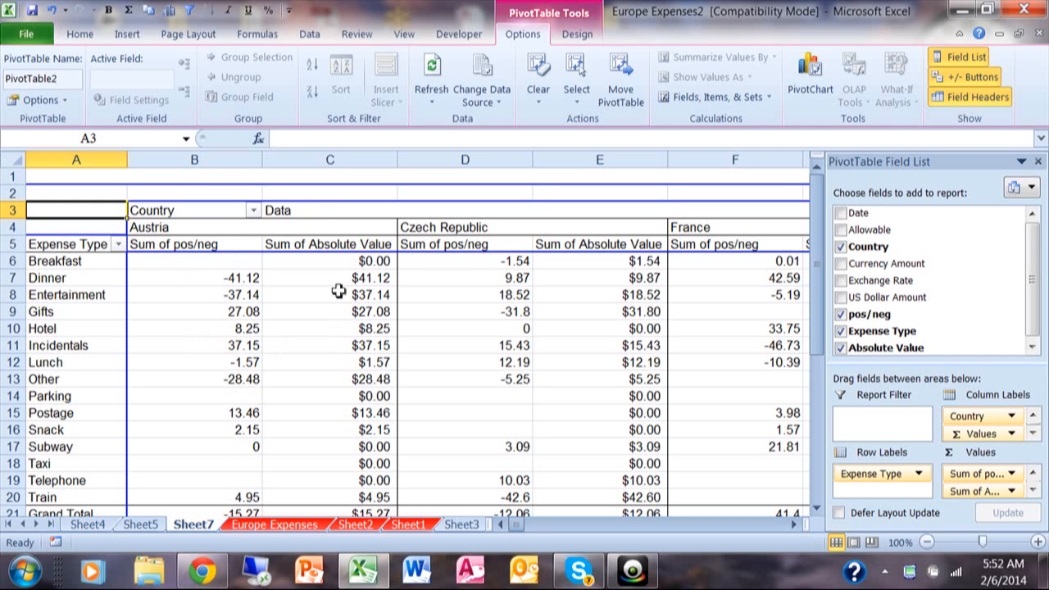
pyautogui.moveTo(484, 297)
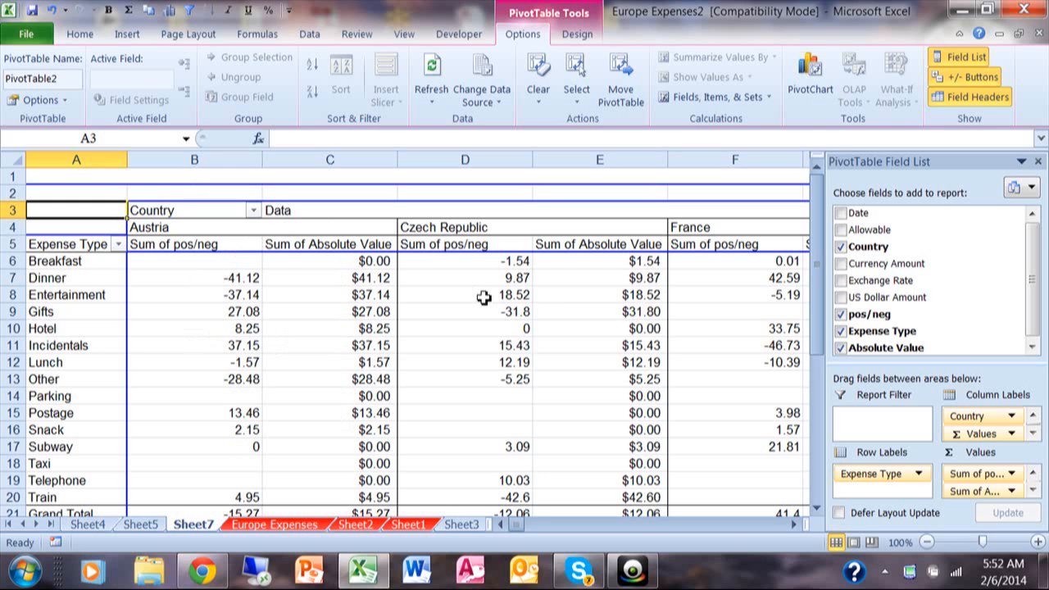
pyautogui.moveTo(607, 227)
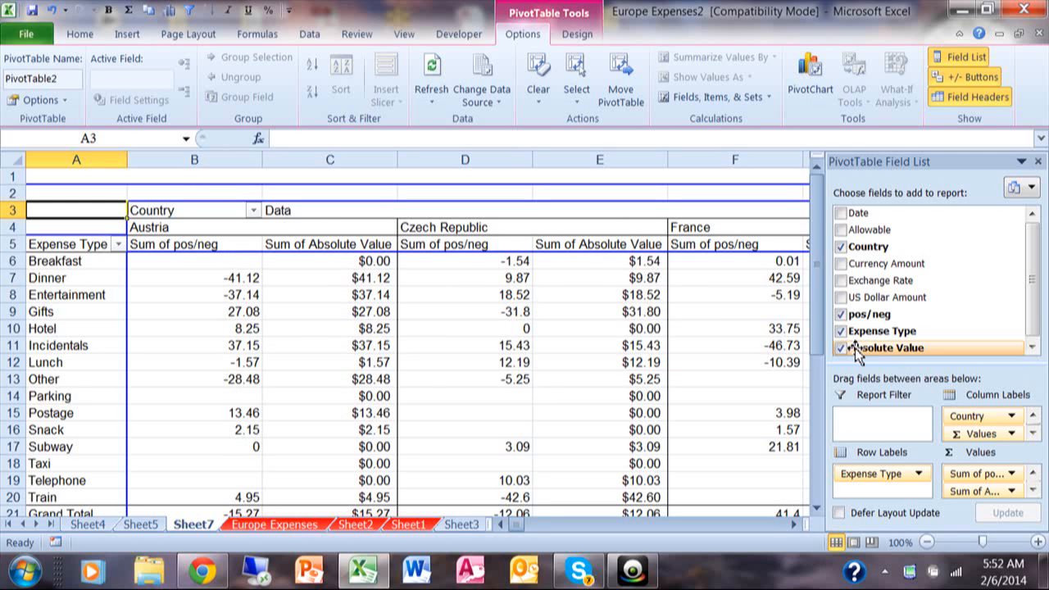
# Step: Reopen the Absolute Value calculated field with its IF formula loaded for editing
pyautogui.click(714, 97)
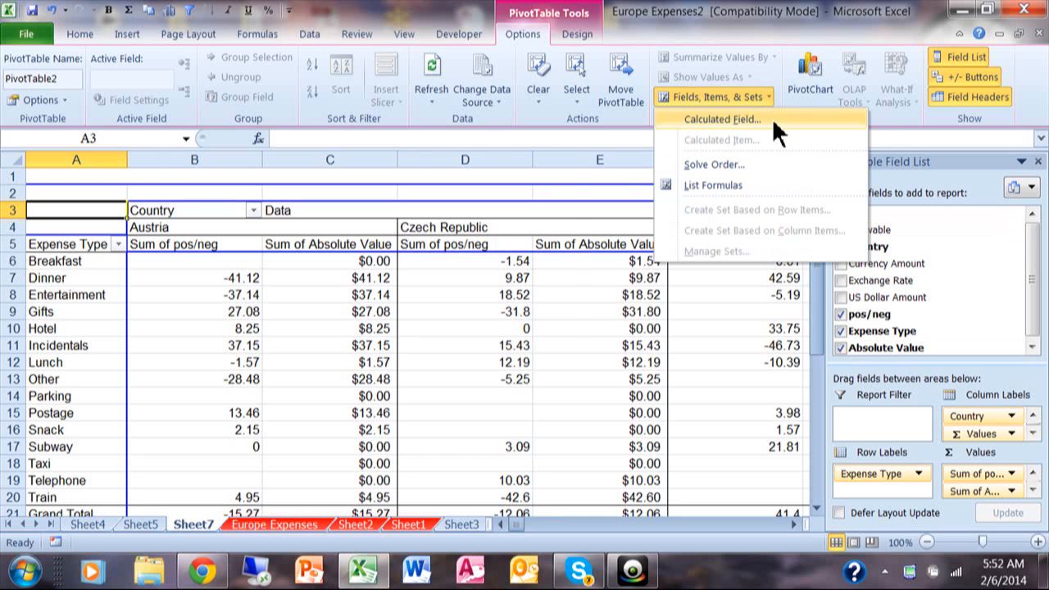
pyautogui.click(722, 118)
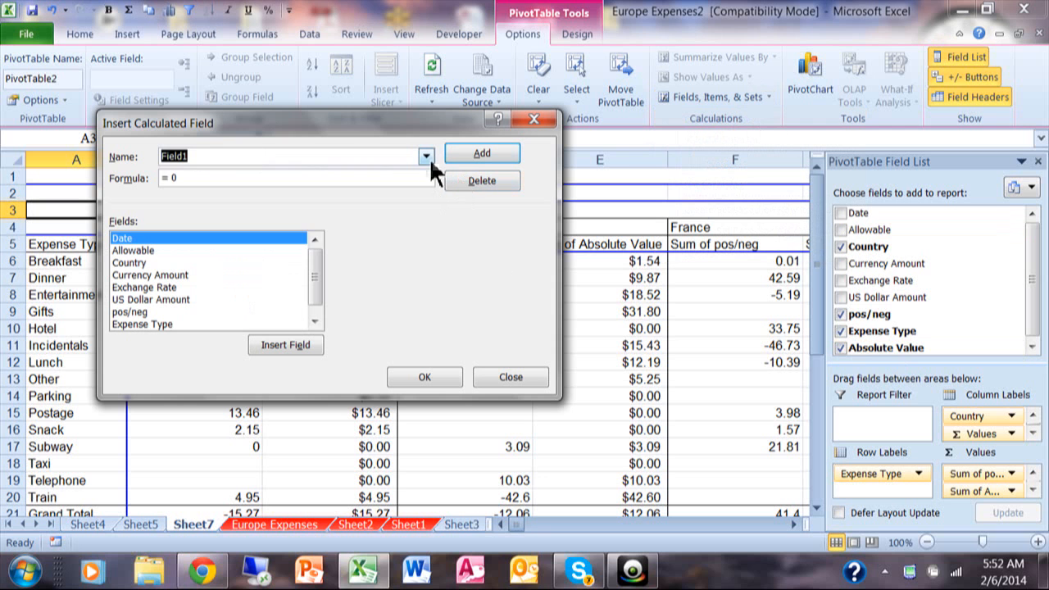
pyautogui.click(425, 156)
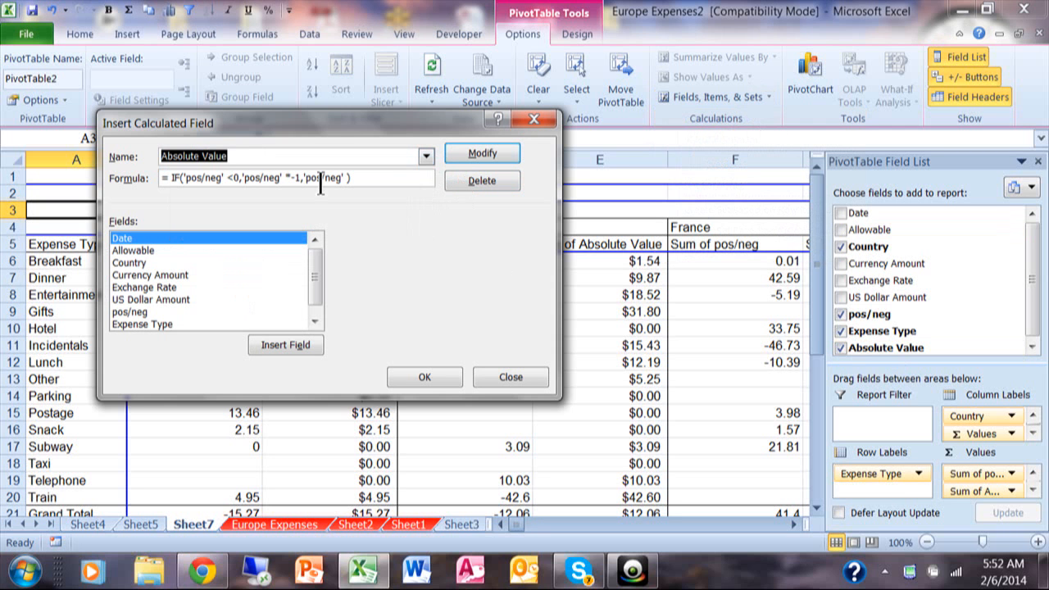
pyautogui.moveTo(354, 215)
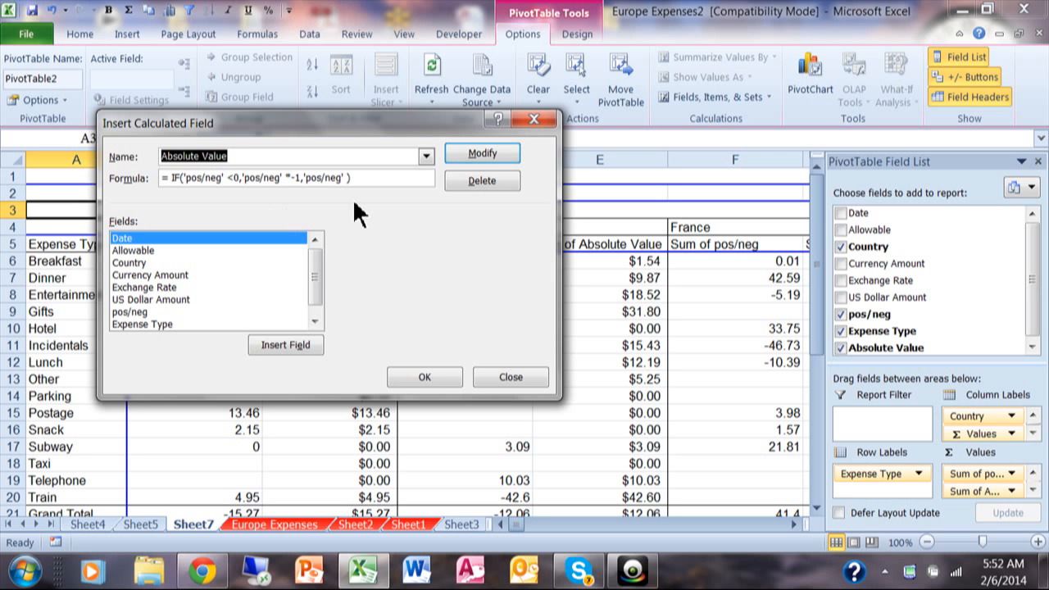
pyautogui.moveTo(424, 377)
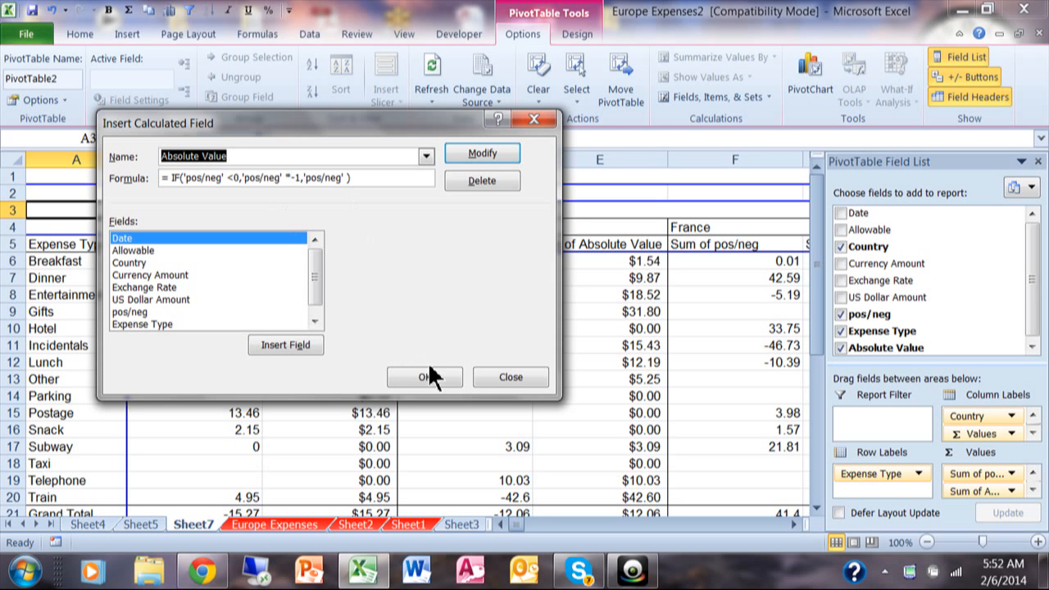